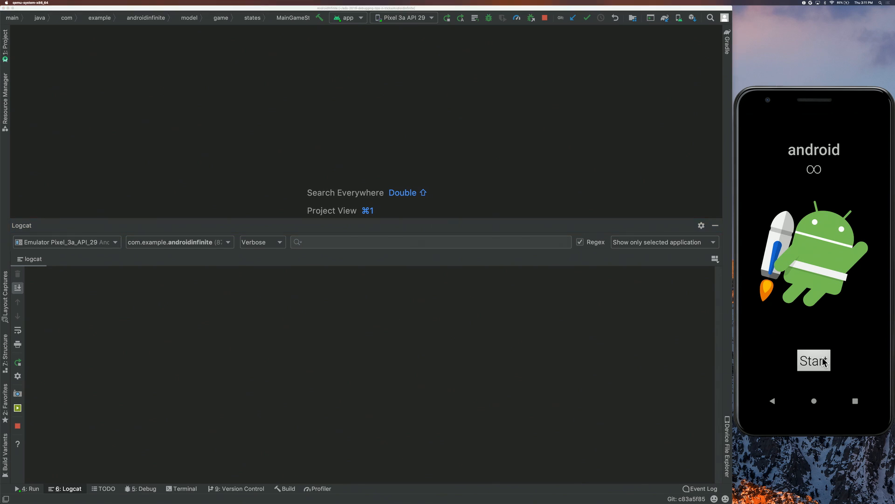
Start the game on the emulator
click(814, 360)
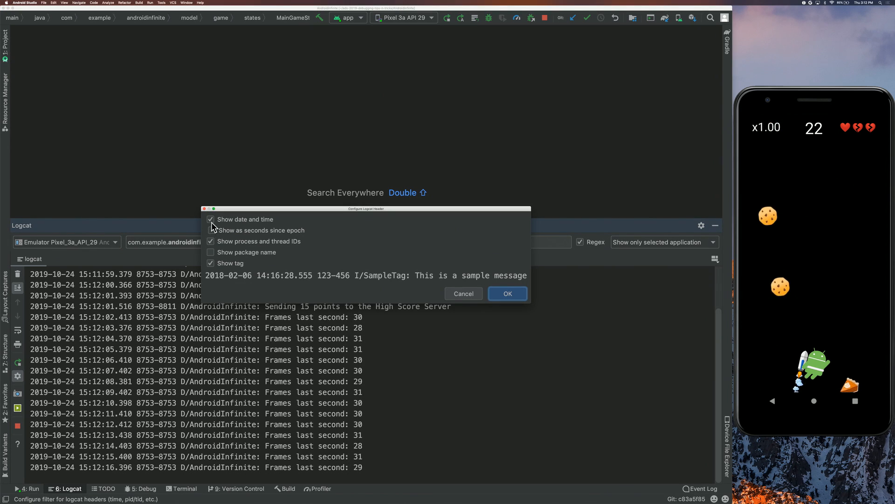
Hide the date, time and process IDs from Logcat lines
click(211, 219)
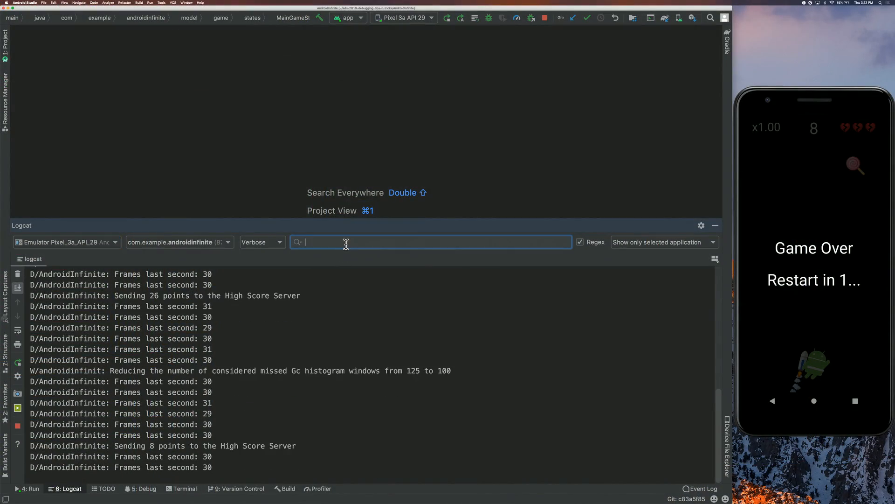
Add a Logcat filter named 'High Score' matching the log message 'High Score'
text(High Score)
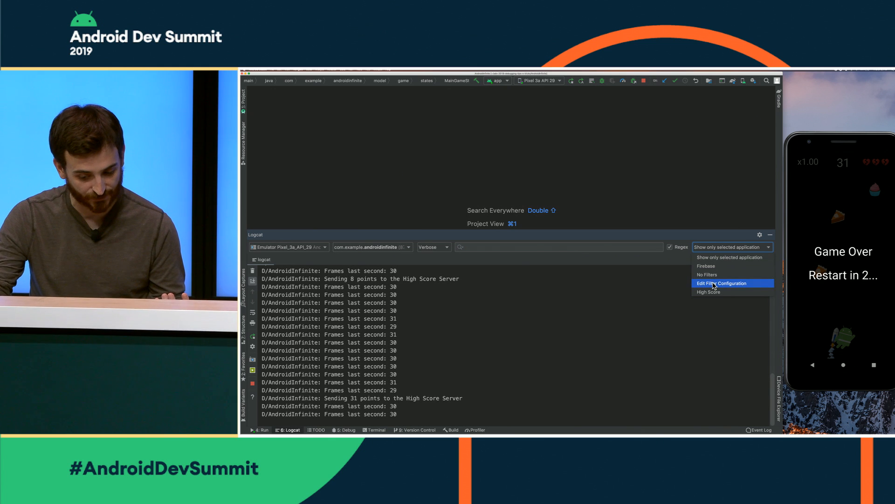
click(722, 283)
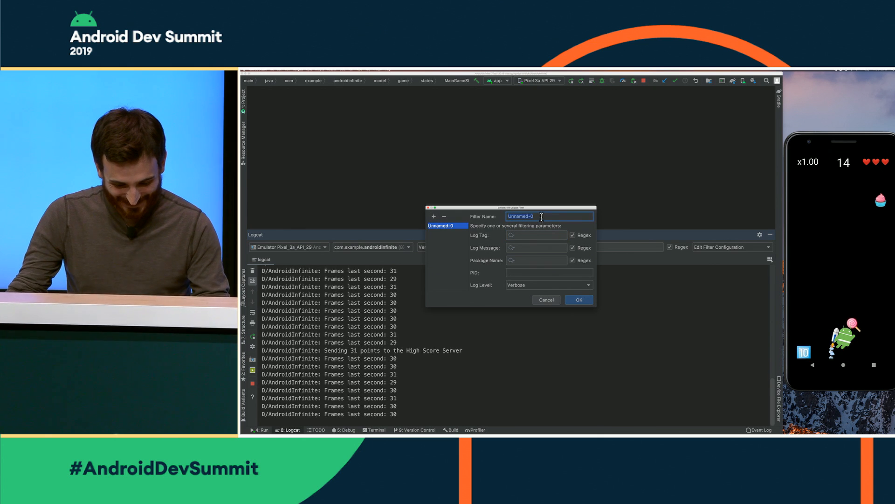
text(High Score)
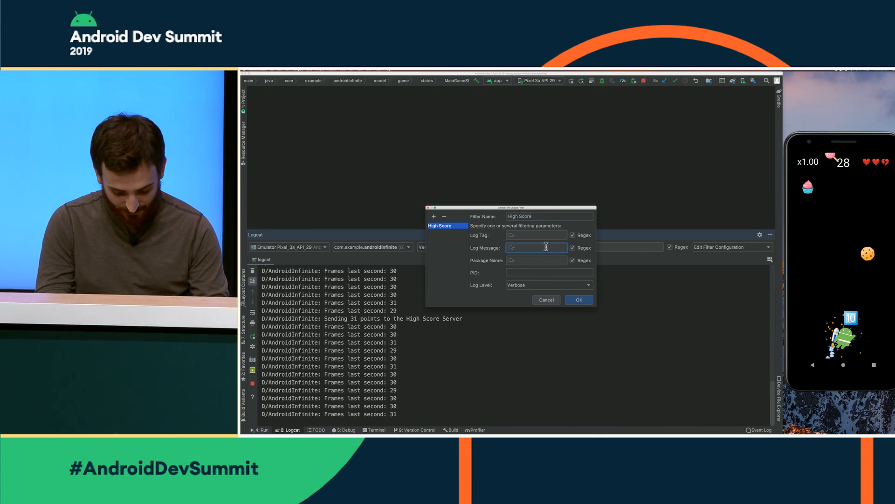
text(High Score)
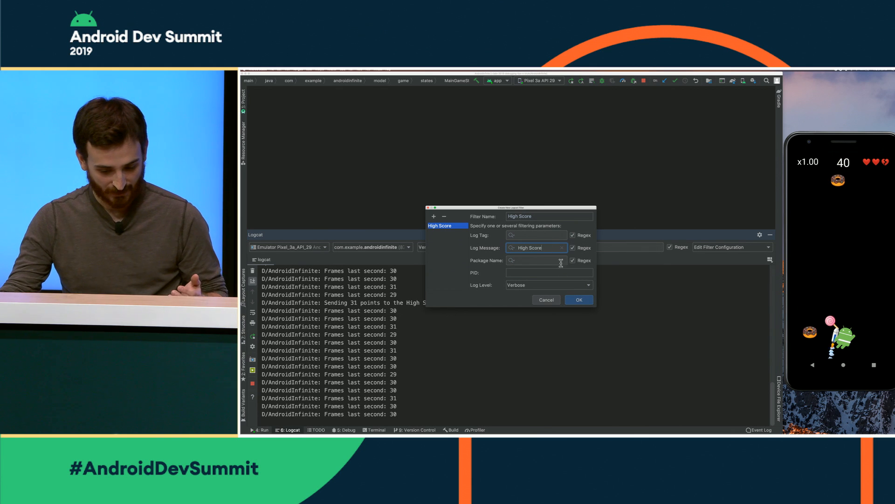
click(577, 300)
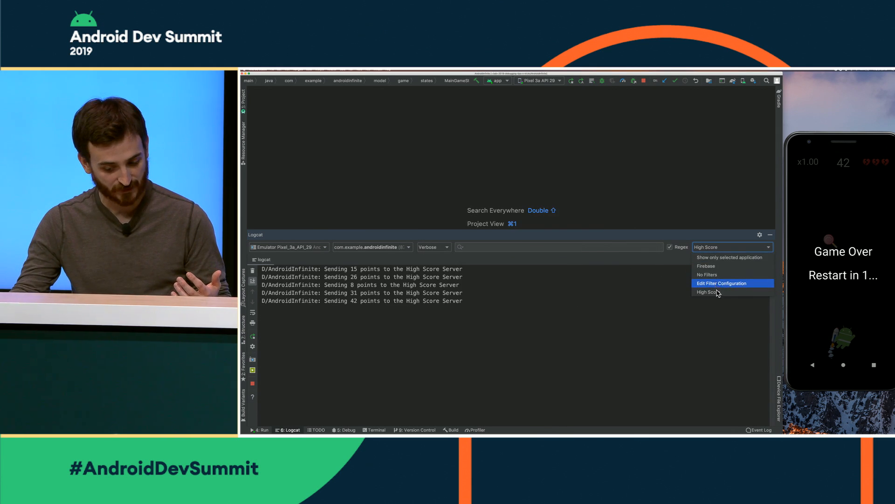
Show the app's full log again and fold lines like 'Frames last second'
click(730, 257)
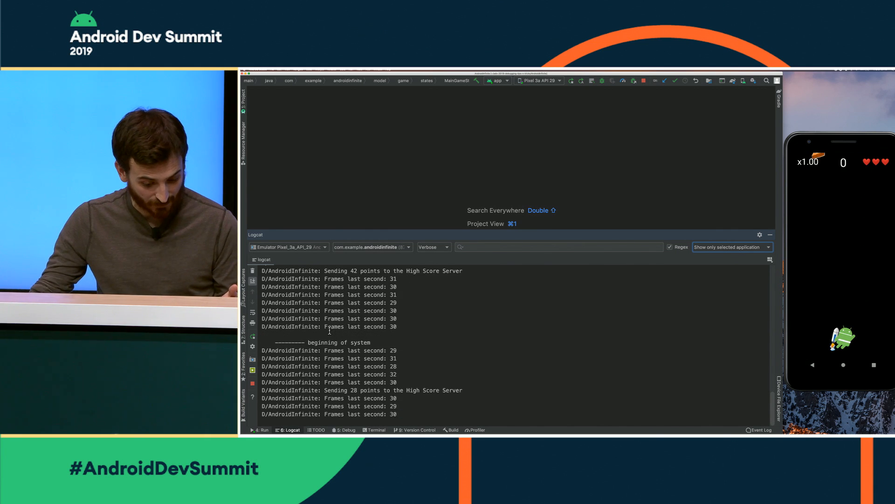
double_click(353, 326)
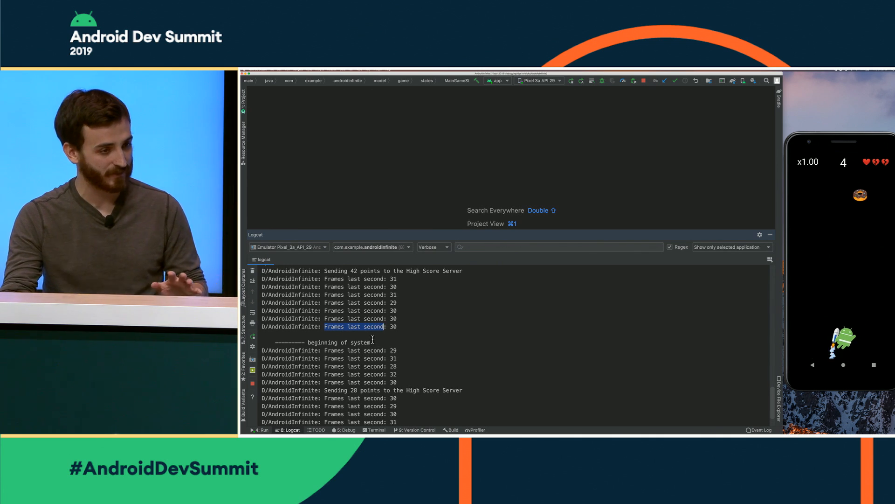
right_click(354, 326)
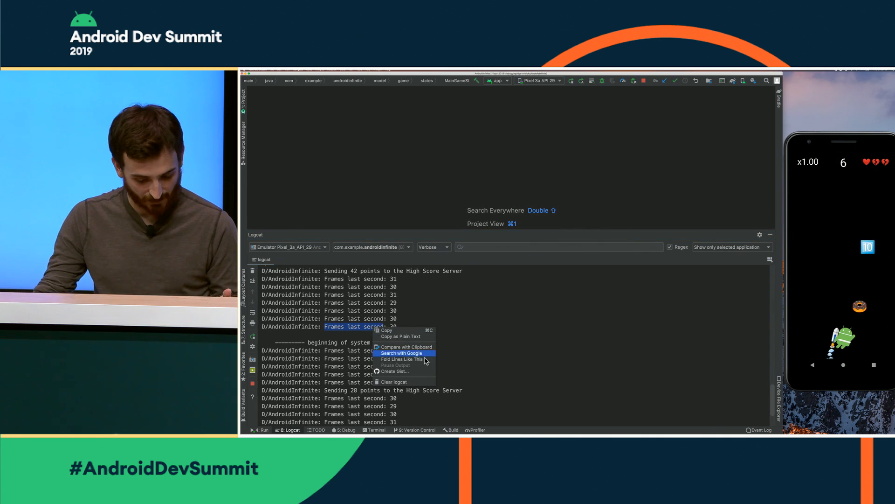
click(404, 359)
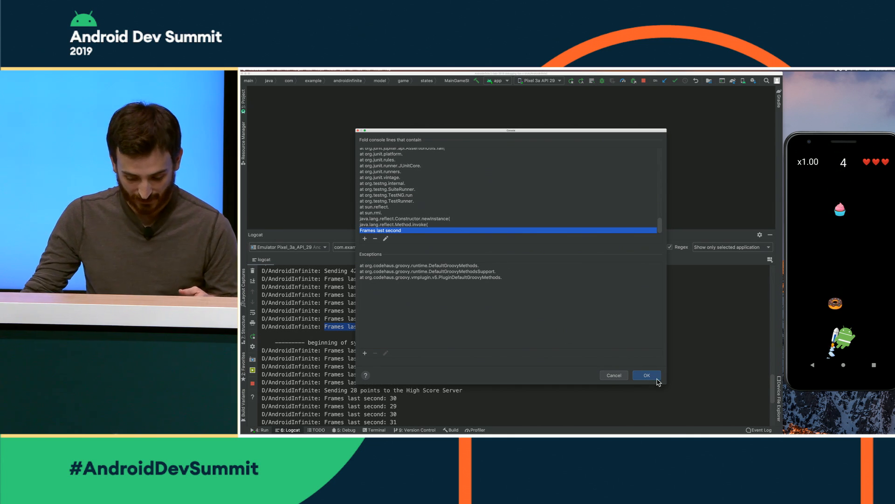
Confirm folding of the 'Frames last second' lines
click(646, 375)
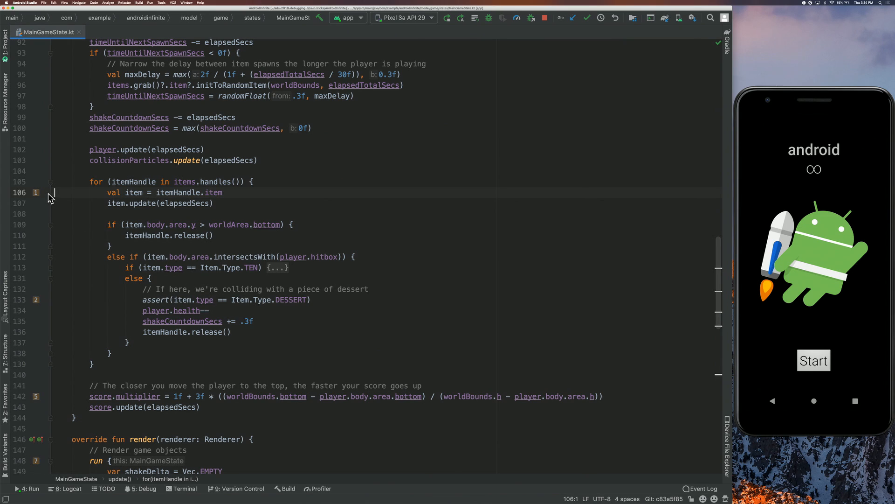
Set a breakpoint on line 106 of MainGameState.kt
click(41, 192)
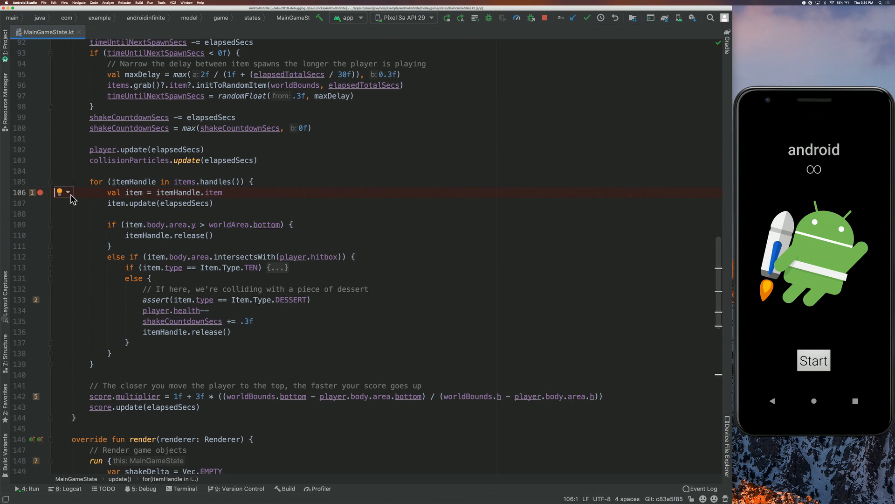
mouse_move(824, 367)
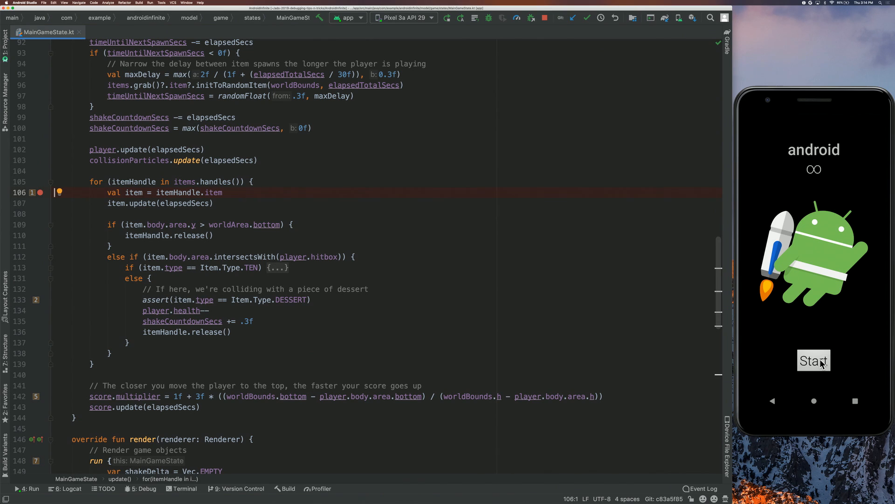
Begin a new game round on the emulator
click(813, 361)
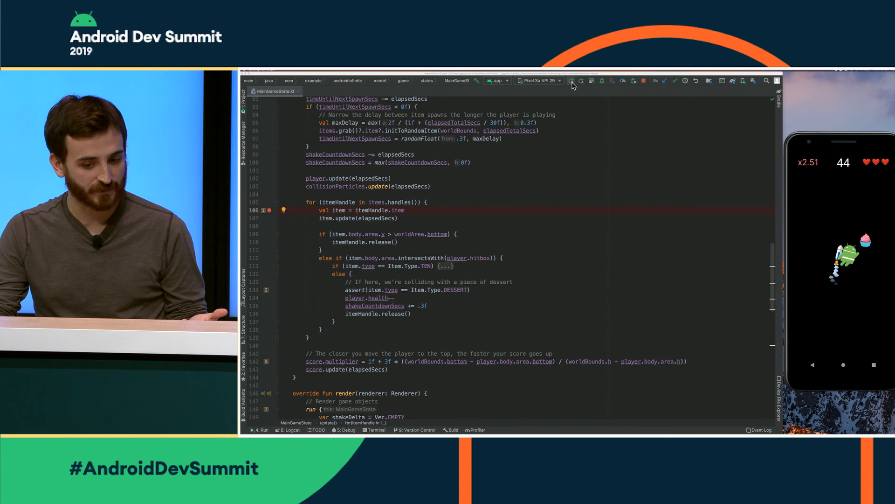
mouse_move(601, 86)
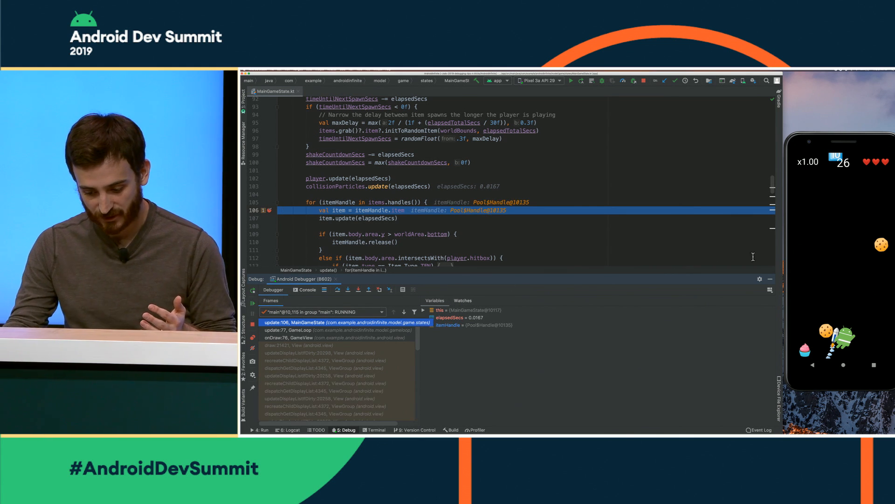
mouse_move(858, 285)
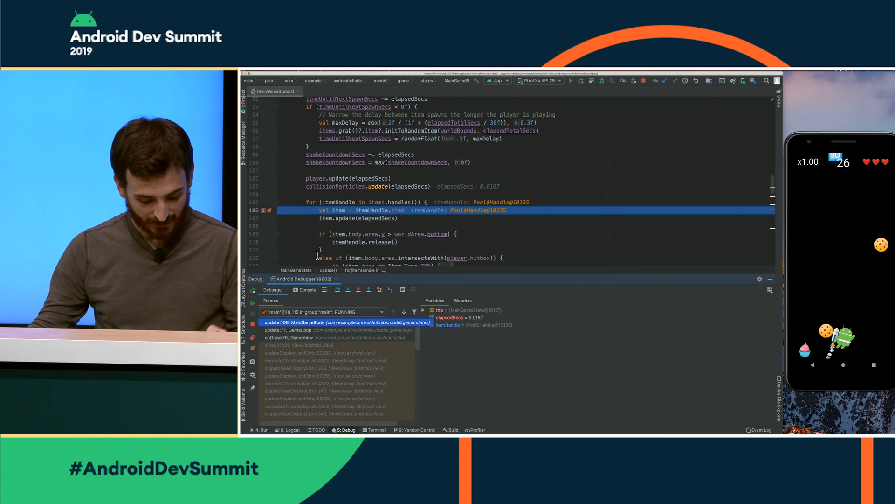
Scroll MainGameState.kt down to the line 133 dessert-collision assert
scroll(down, 3)
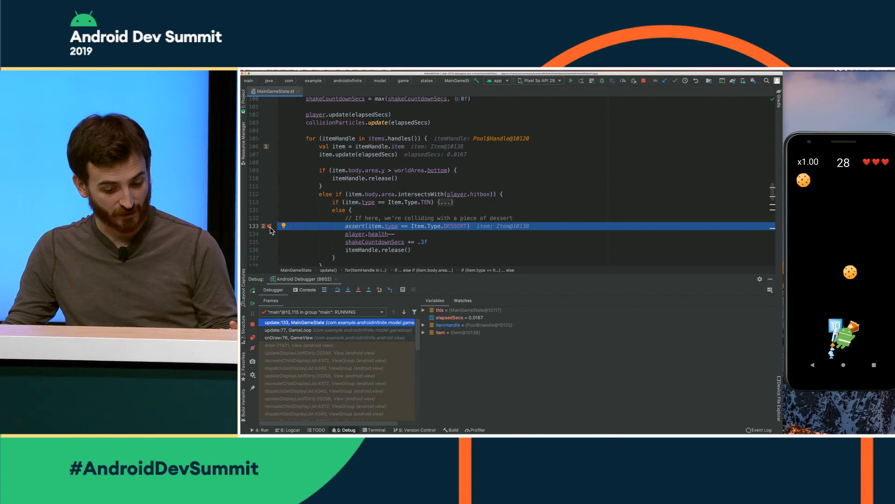
Give the line 133 breakpoint the condition player.health == 1
click(274, 226)
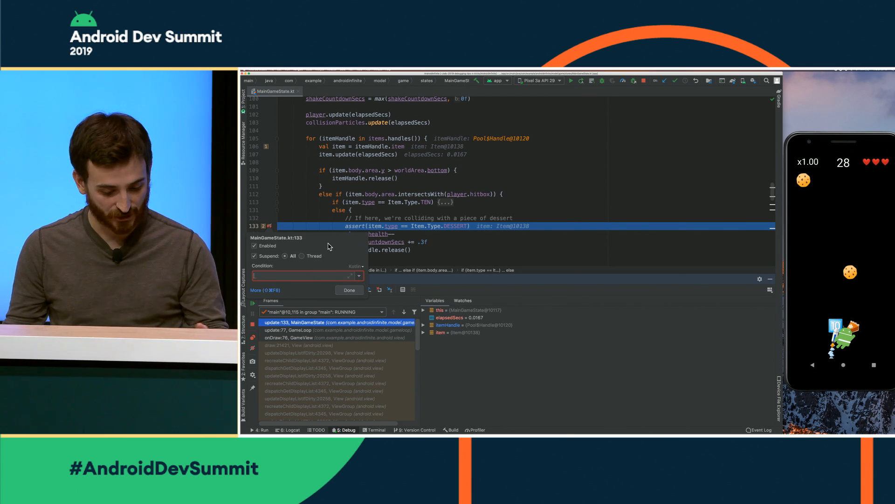
text(player.health == 1)
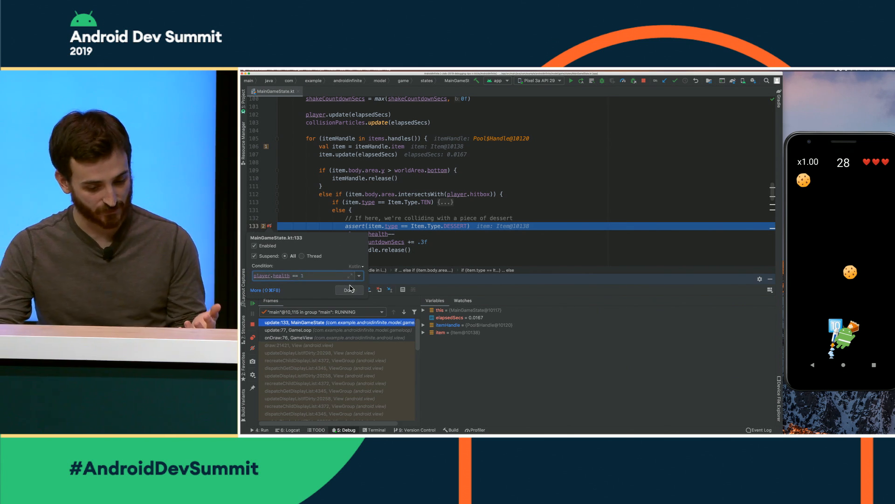
click(348, 290)
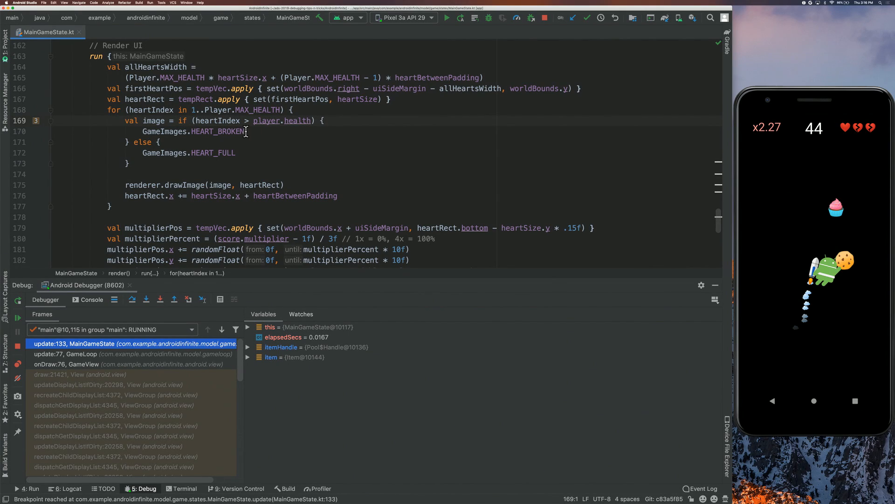
mouse_move(260, 155)
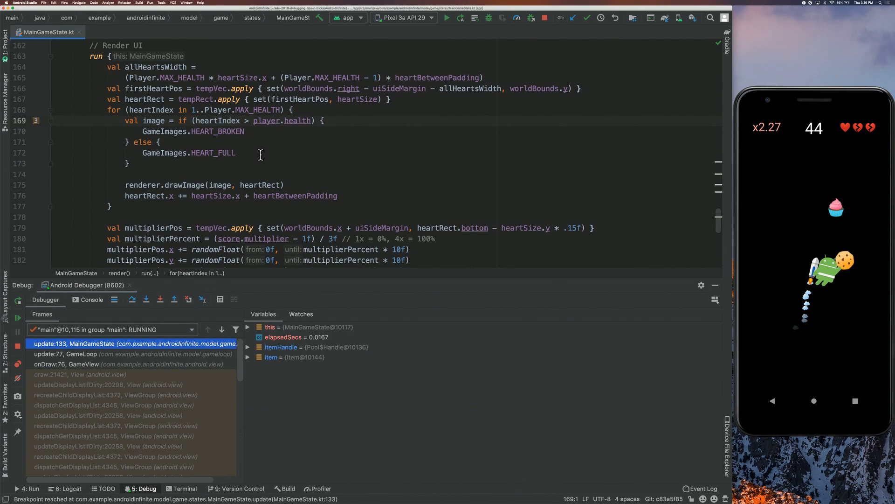
mouse_move(50, 130)
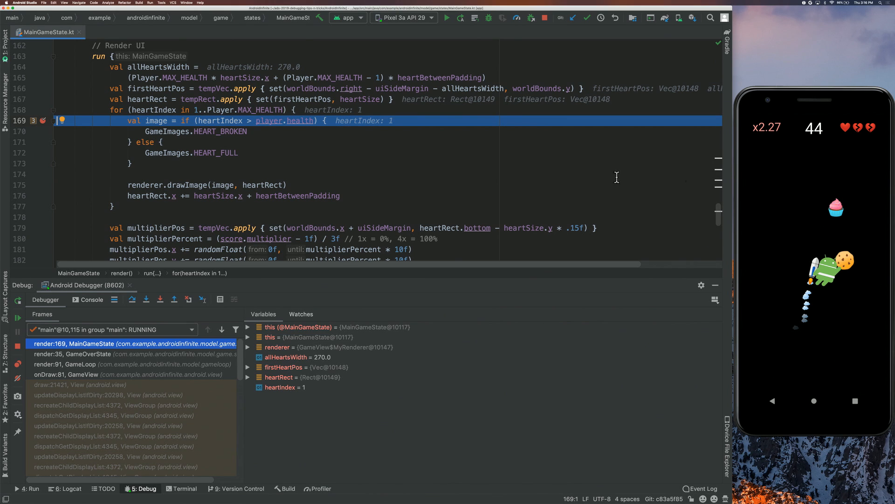
mouse_move(233, 161)
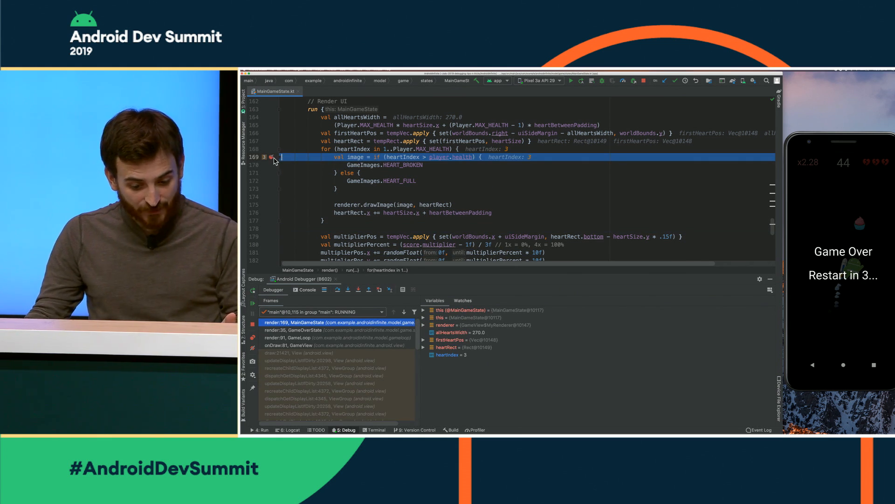
Keep breakpoint MainGameState.kt:169 disabled until MainGameState.kt:133 is hit
click(272, 156)
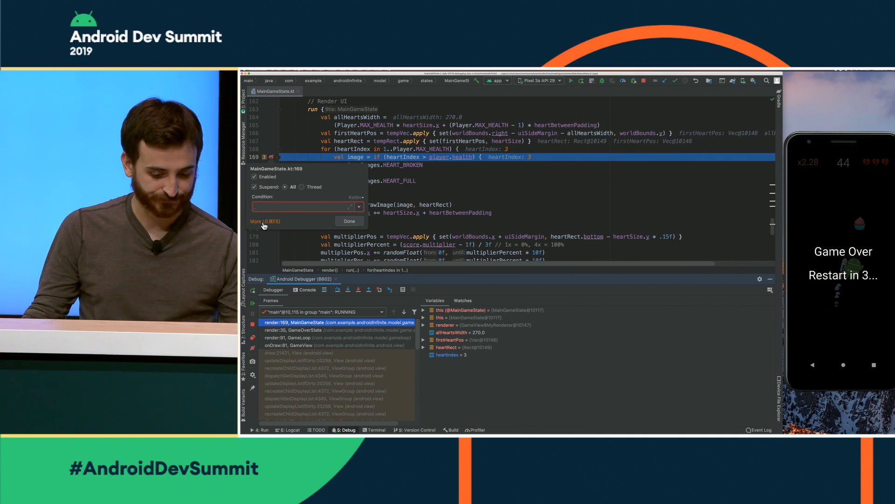
click(259, 222)
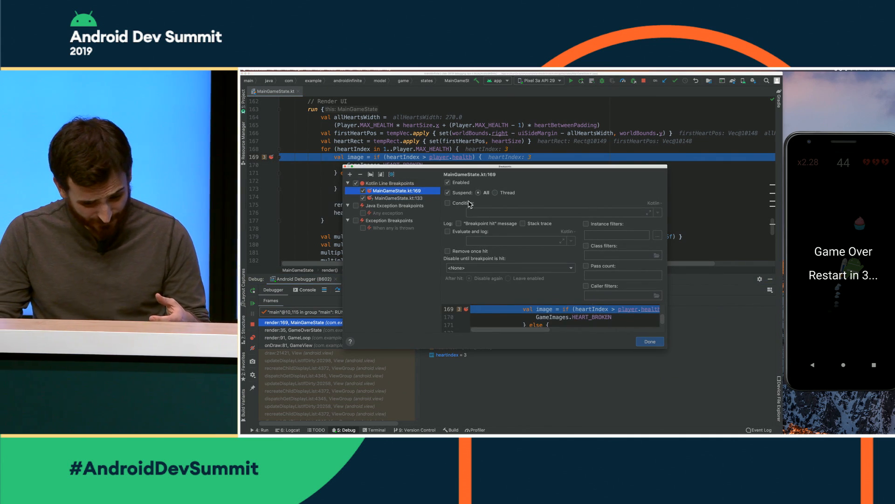
click(570, 268)
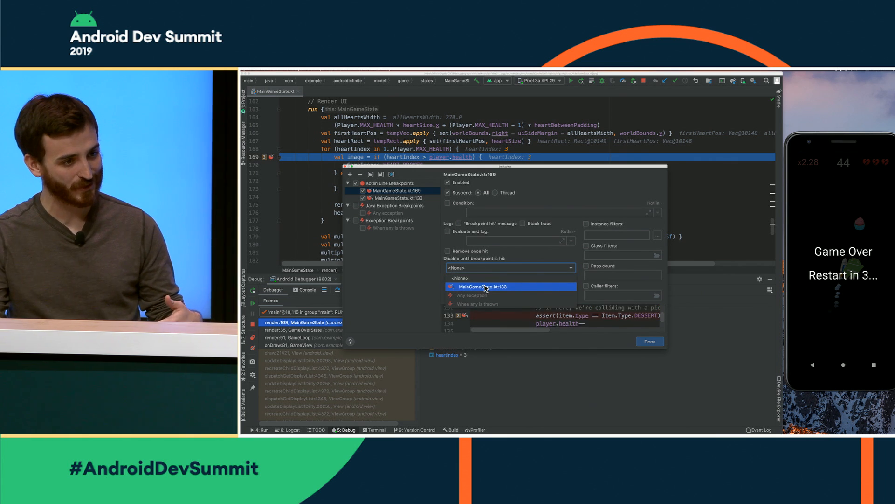
click(492, 285)
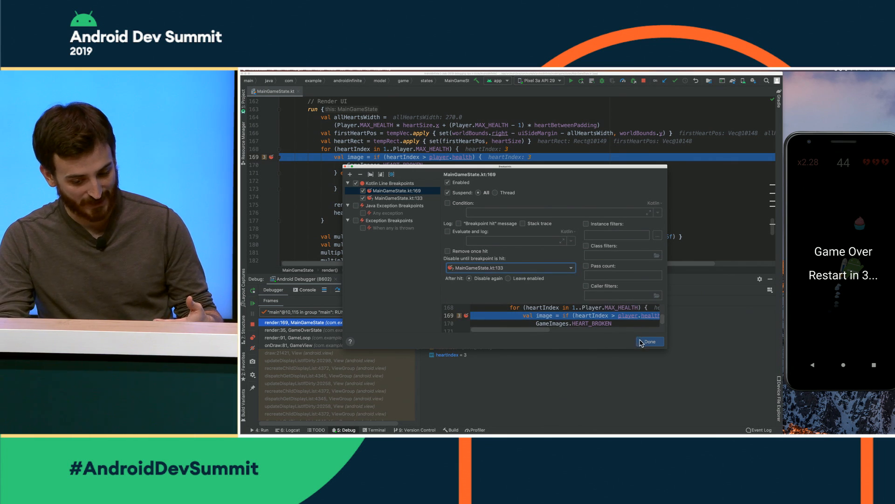
click(650, 341)
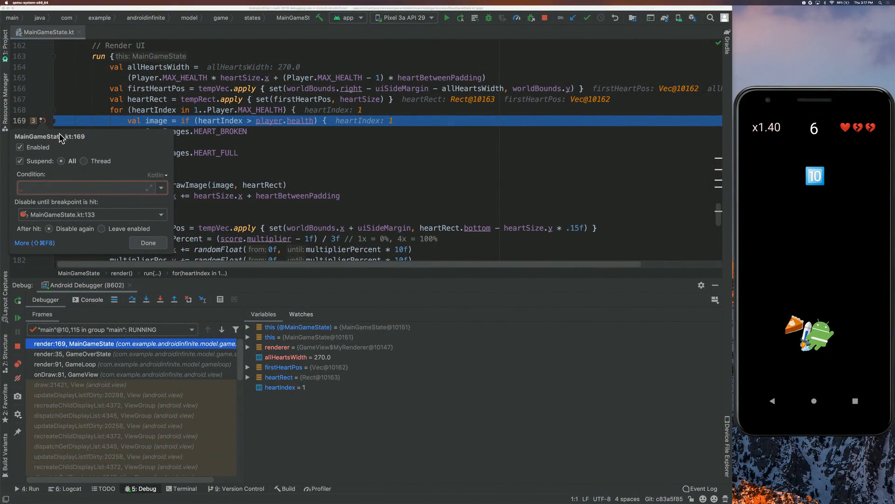
mouse_move(103, 174)
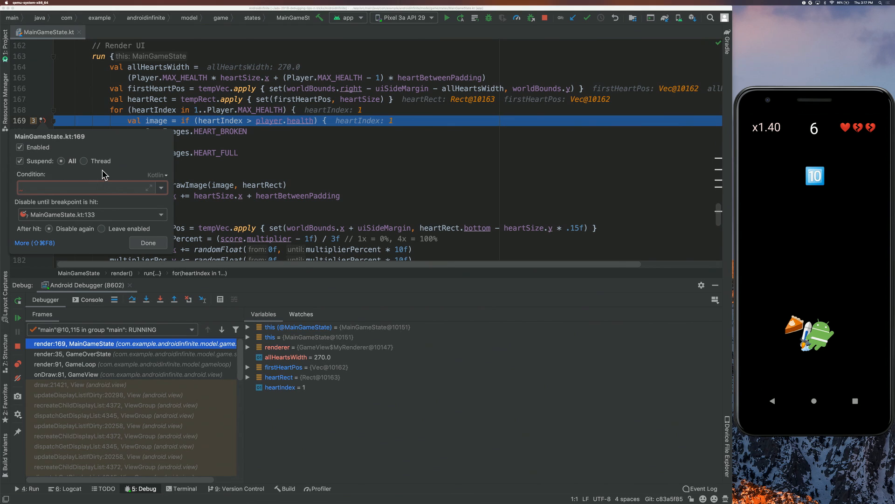
mouse_move(66, 166)
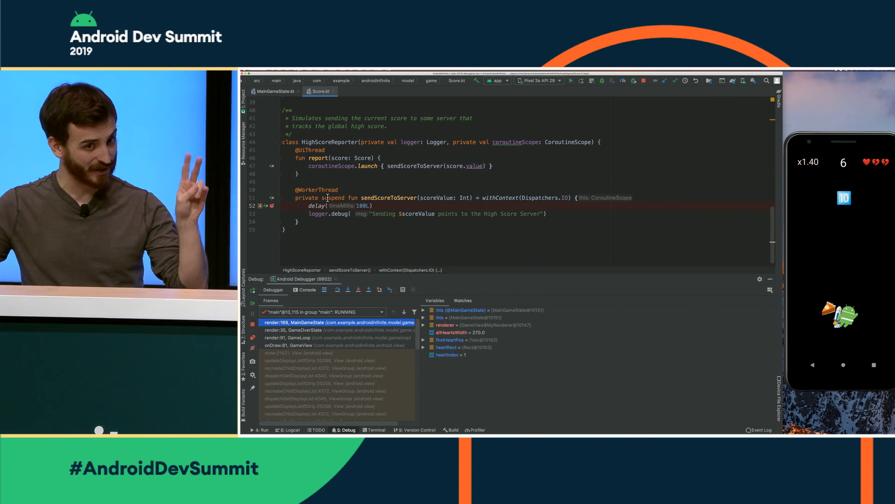
Set the Score.kt line 52 breakpoint to Suspend: Thread
click(273, 206)
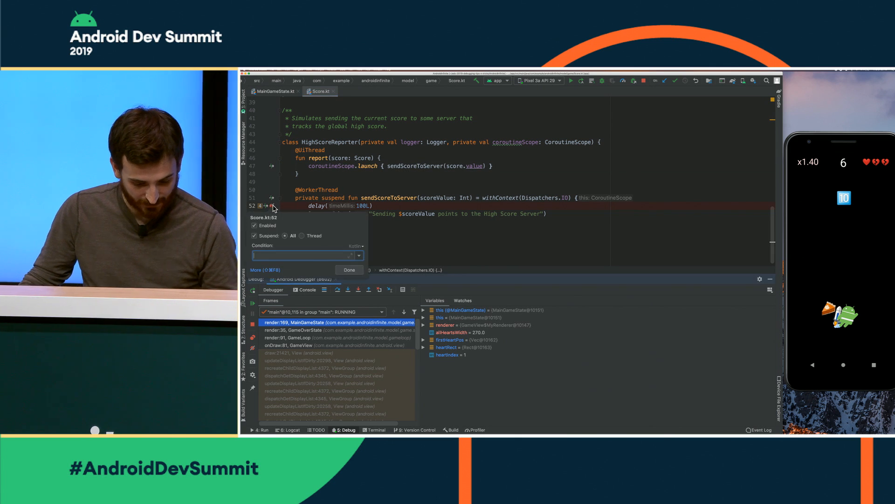
click(300, 235)
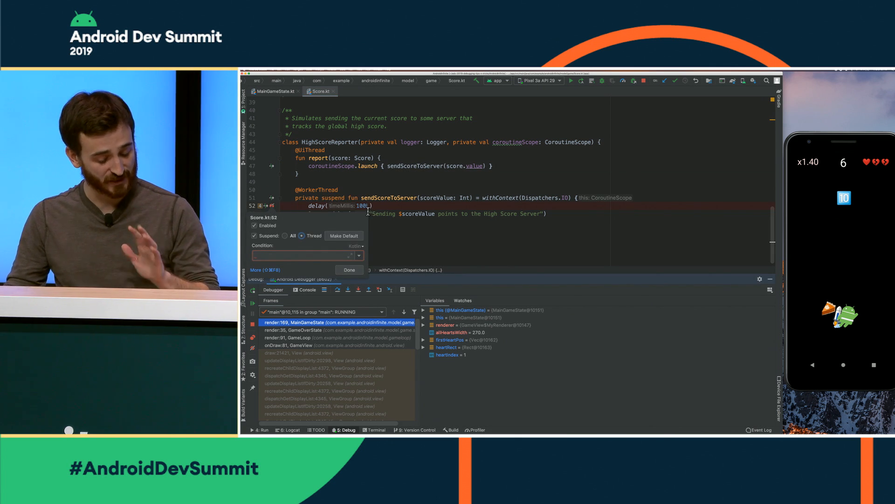
click(349, 270)
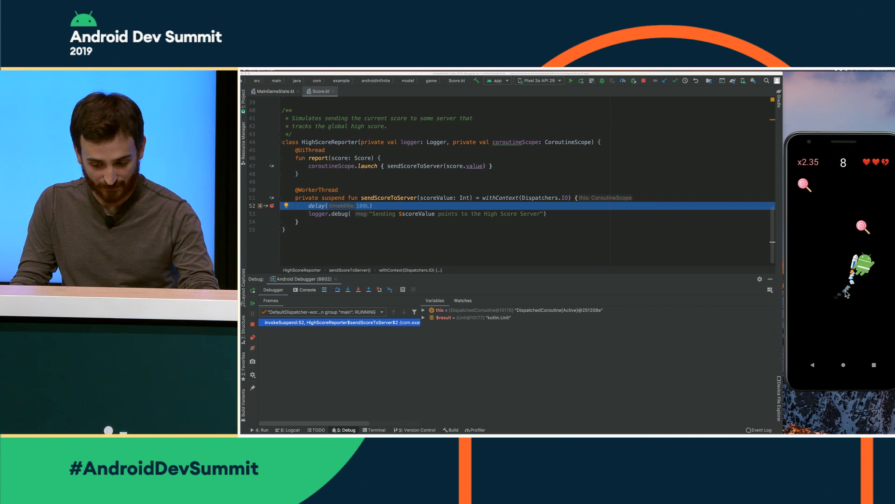
click(274, 92)
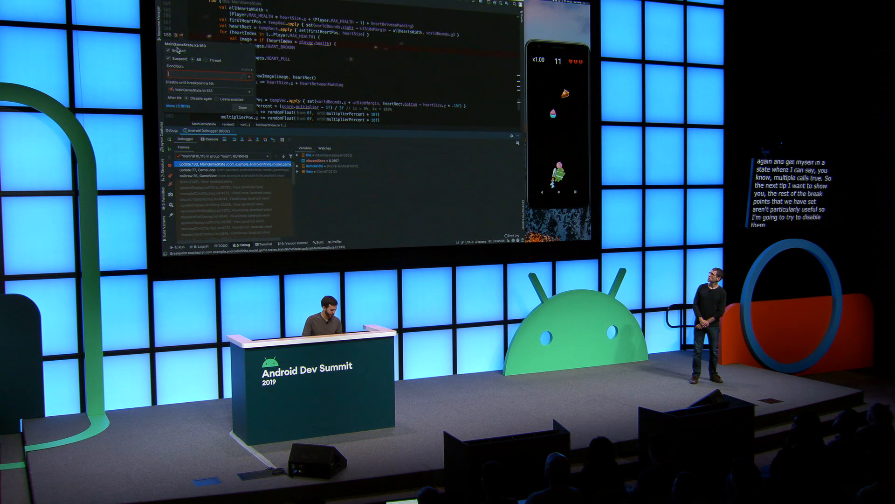
Resume execution and play until the line 133 breakpoint hits again
click(168, 51)
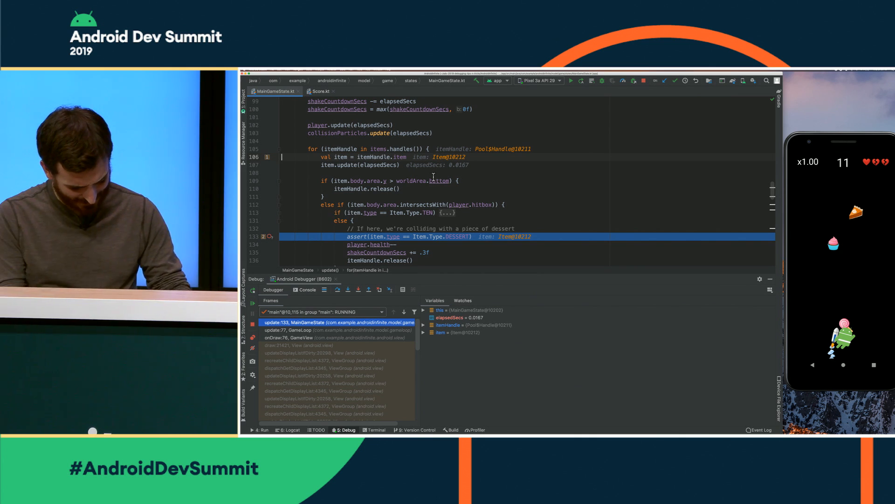
click(318, 91)
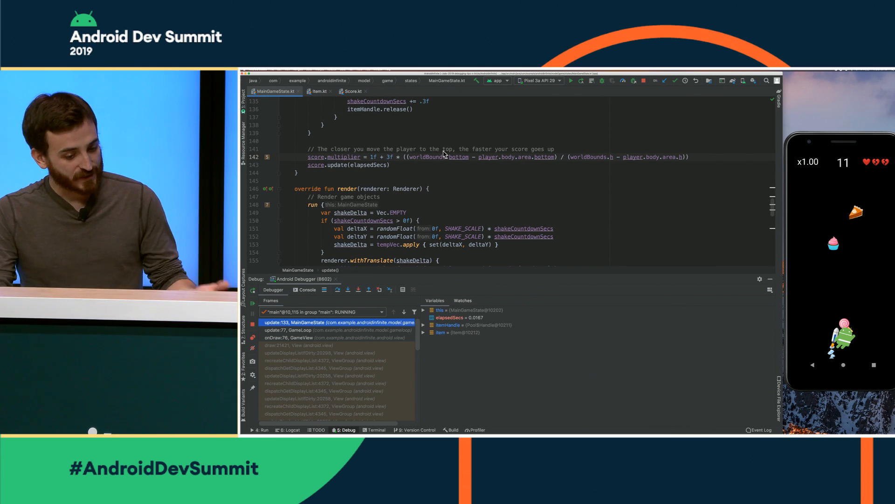
mouse_move(684, 173)
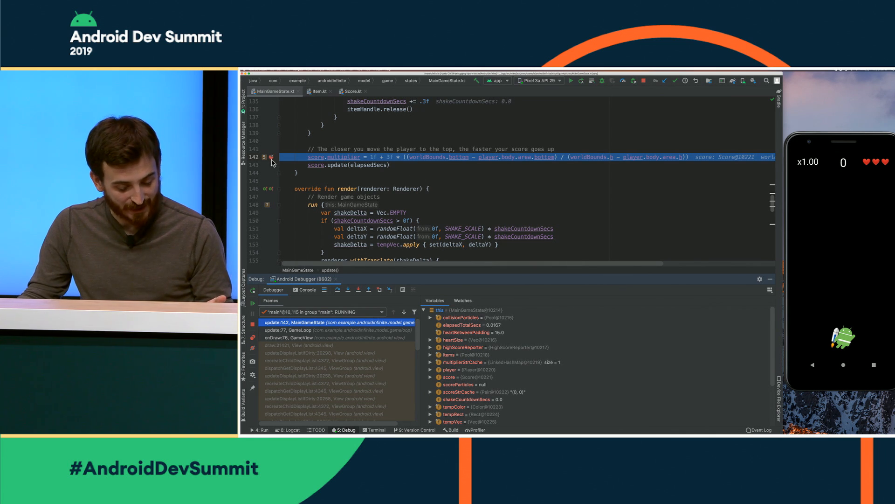
Make the line 142 breakpoint non-suspending, logging the score multiplier and a 'Breakpoint hit' message
click(271, 157)
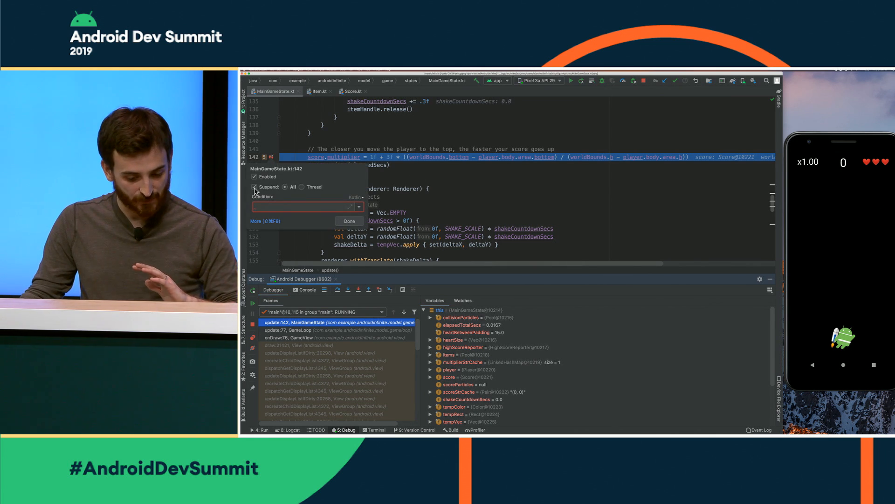
click(262, 221)
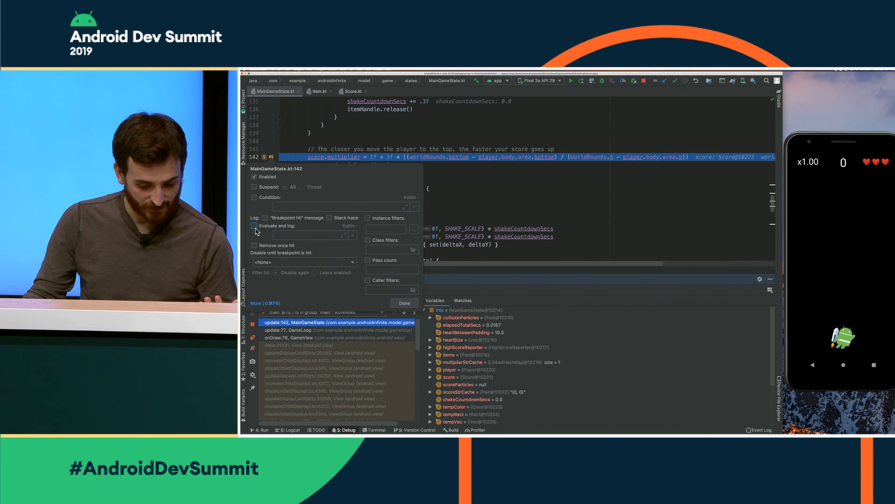
click(254, 225)
text("Mult is )
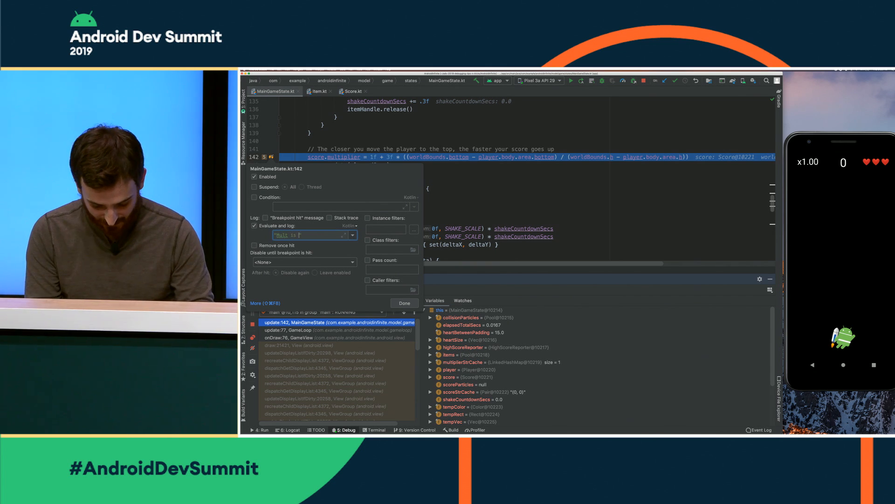
text(${score.multiplier)
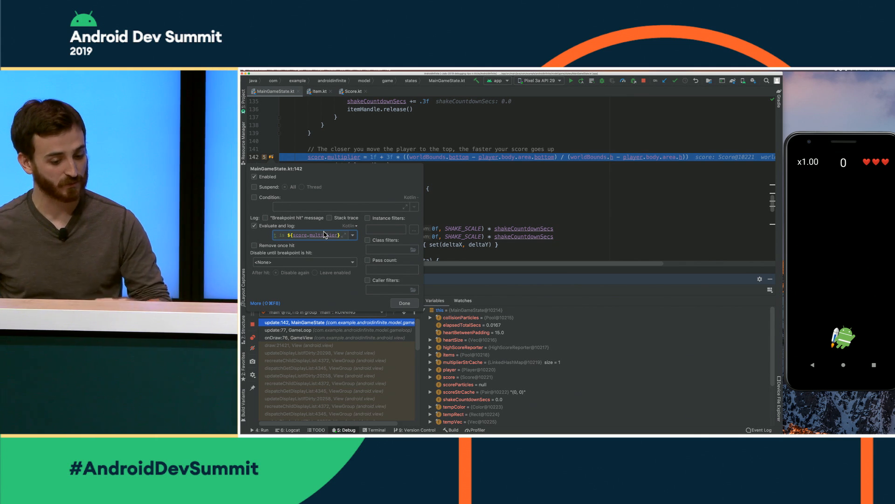
mouse_move(291, 226)
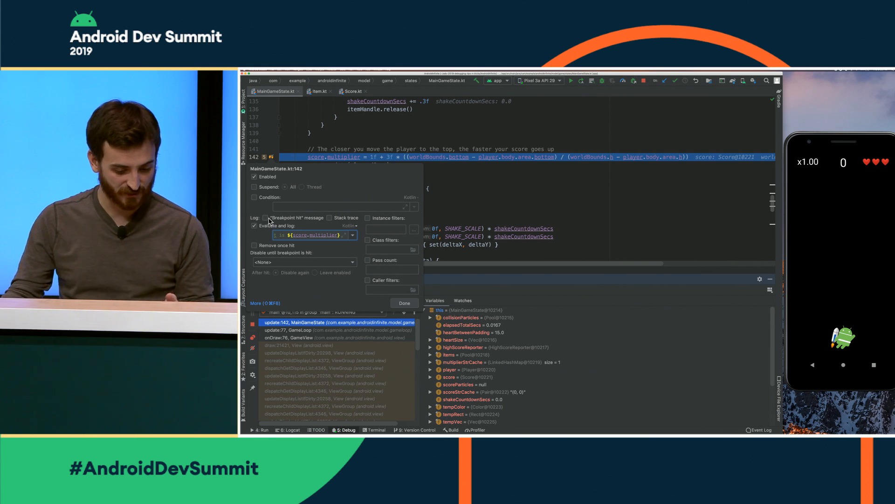
click(264, 218)
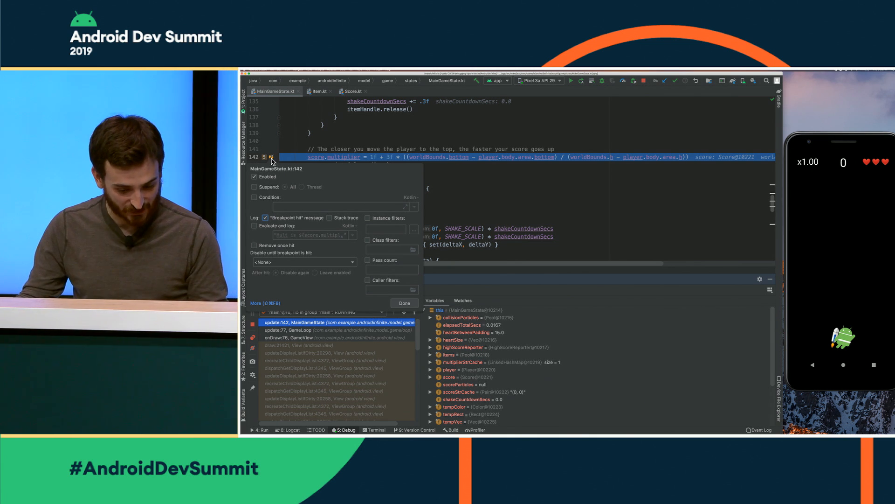
click(404, 302)
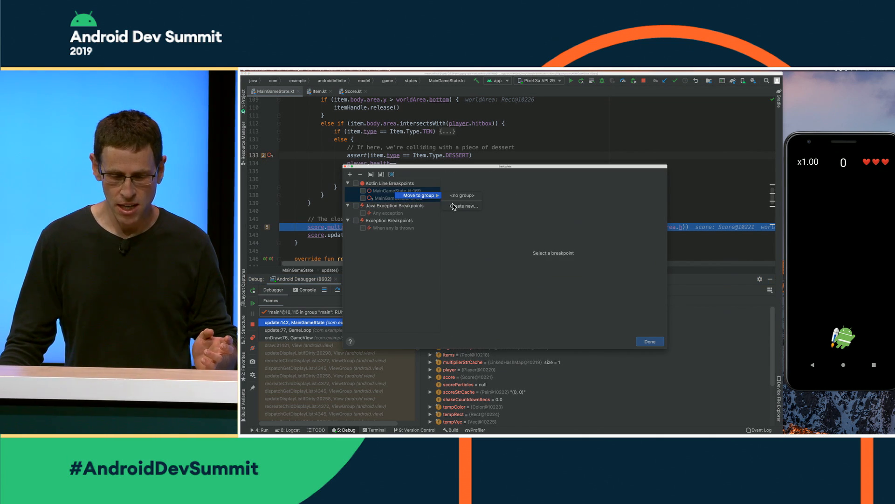
Move the line 169 and 133 breakpoints into a newly created, named breakpoint group
click(462, 206)
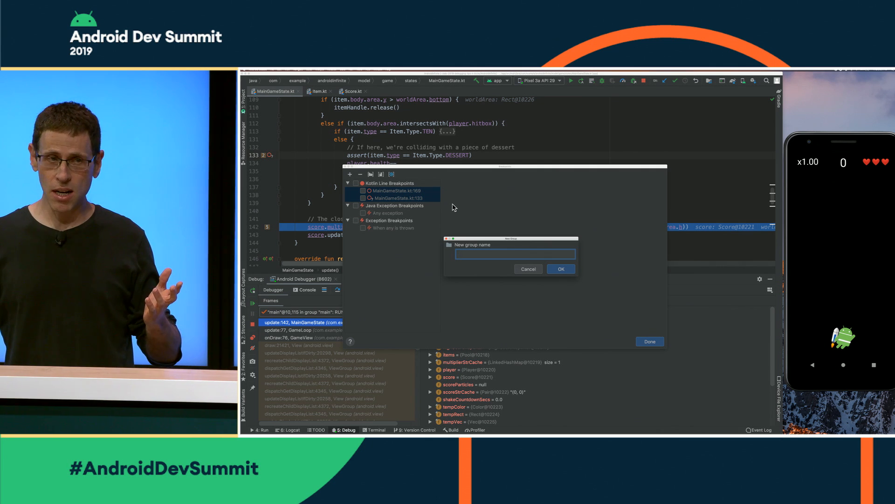
text(Ju)
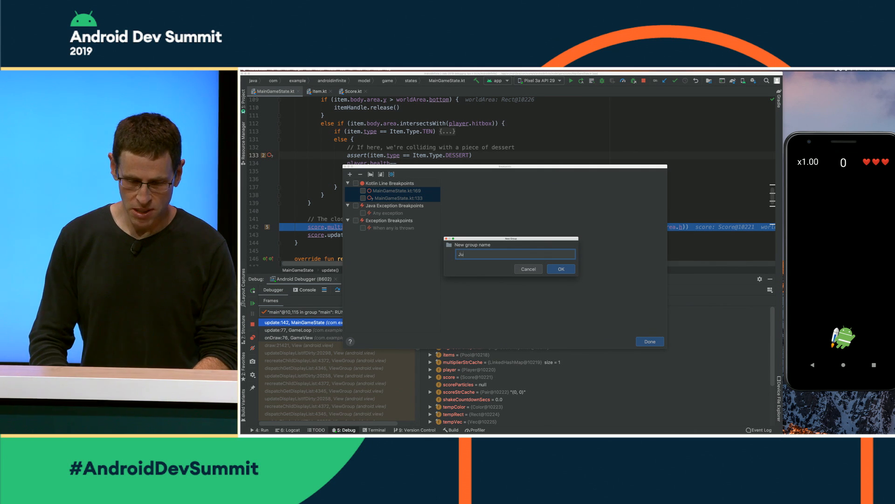
click(560, 268)
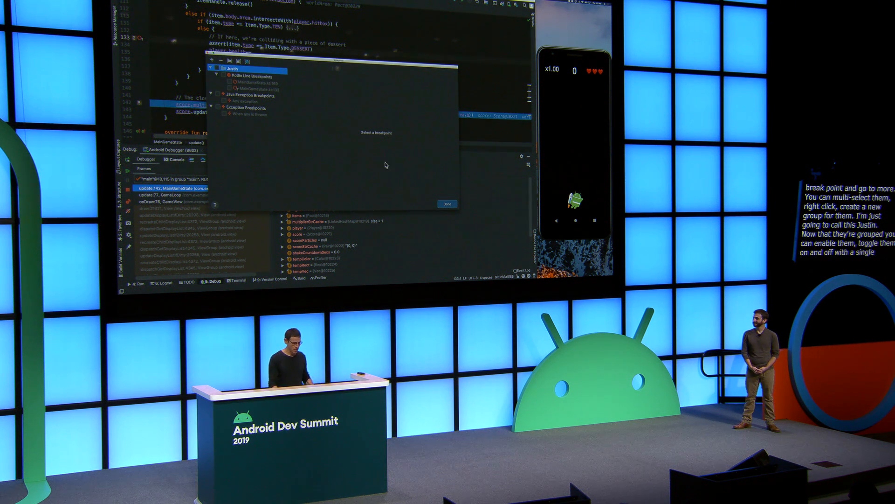
click(447, 203)
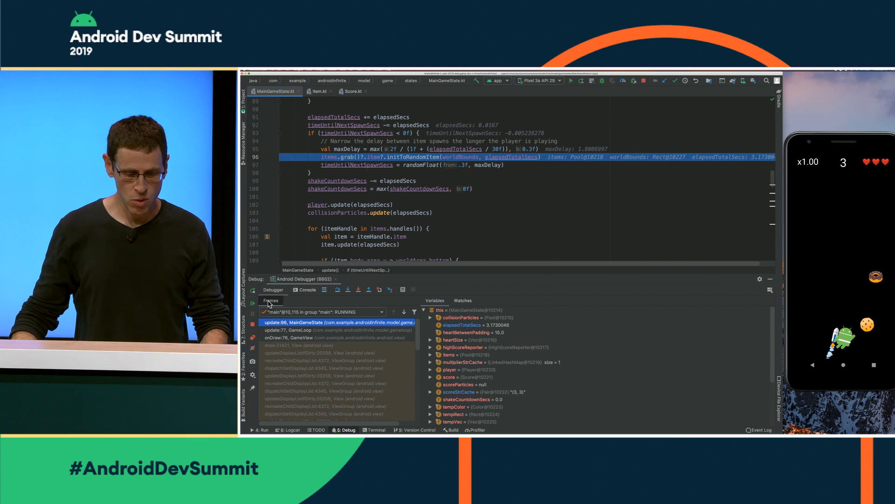
click(340, 321)
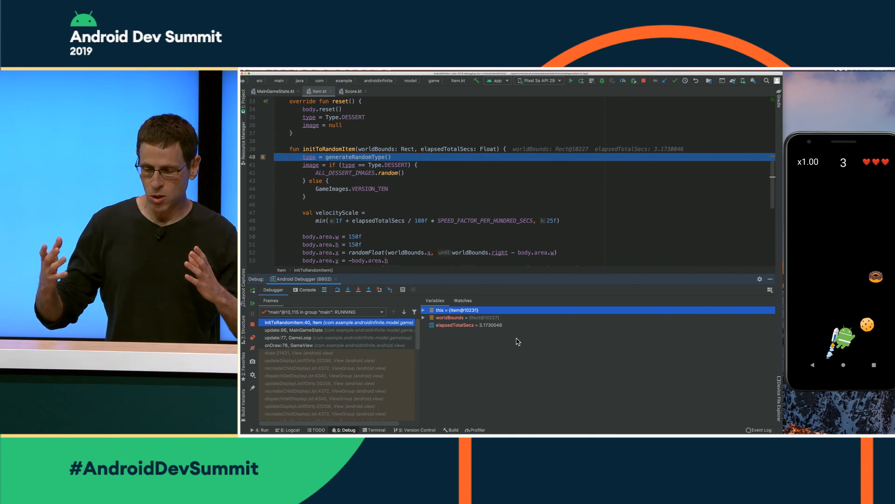
mouse_move(755, 252)
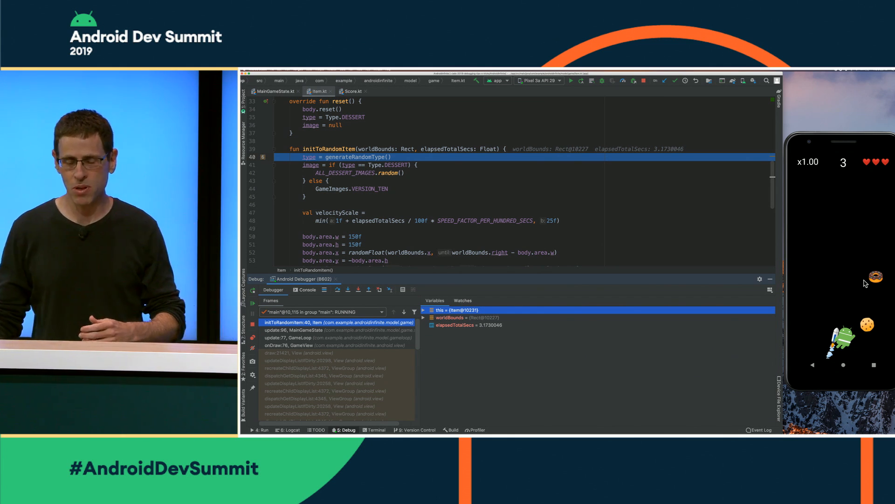
Mark the 'this' Item object in the Variables pane with the label myItem
right_click(454, 310)
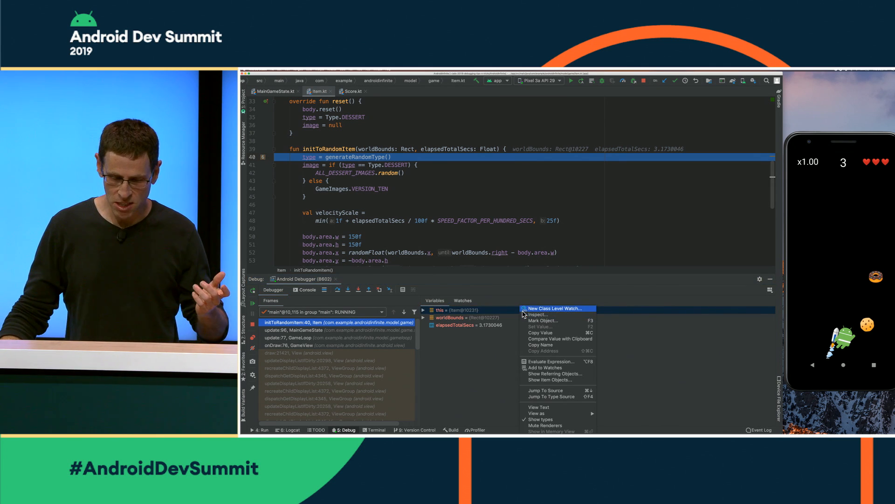
click(542, 320)
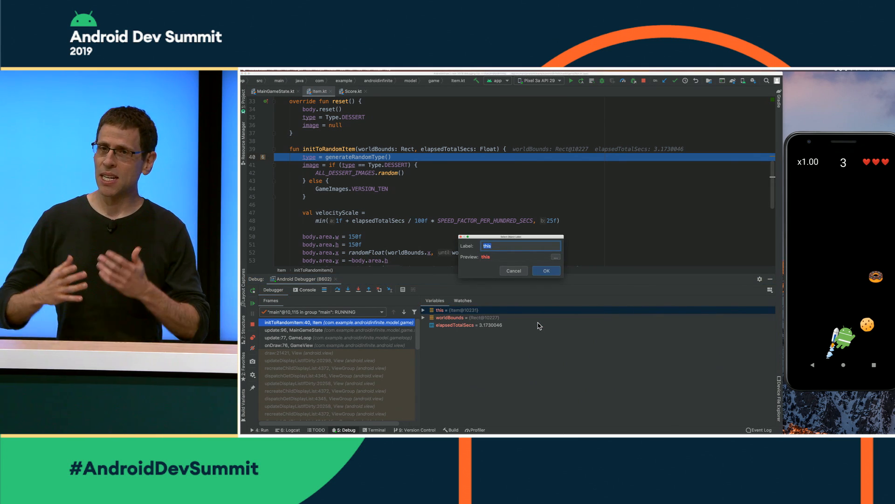
text(my)
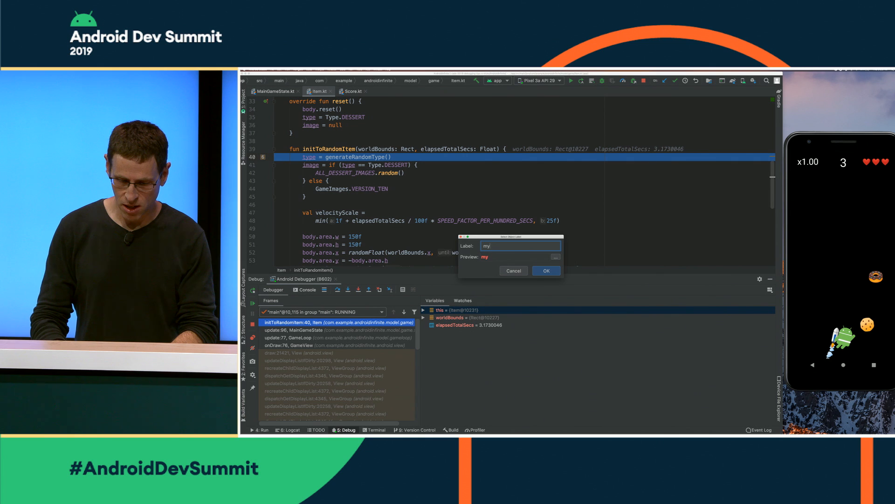
click(545, 270)
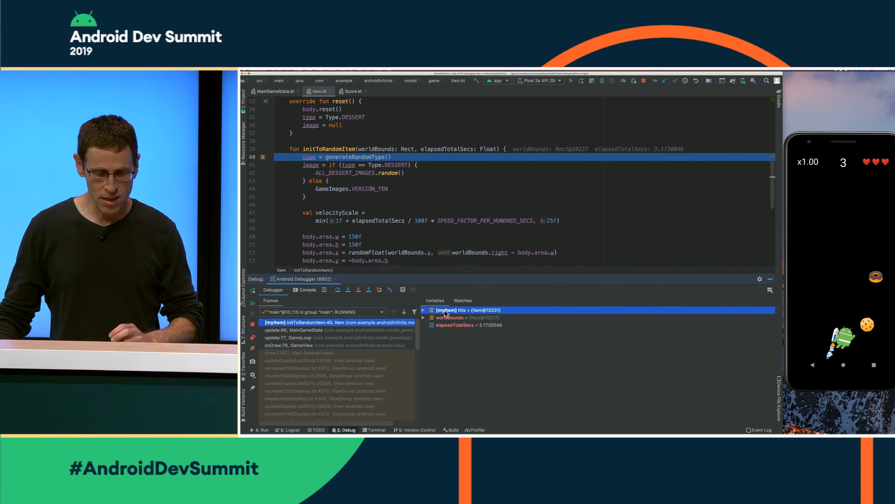
mouse_move(451, 316)
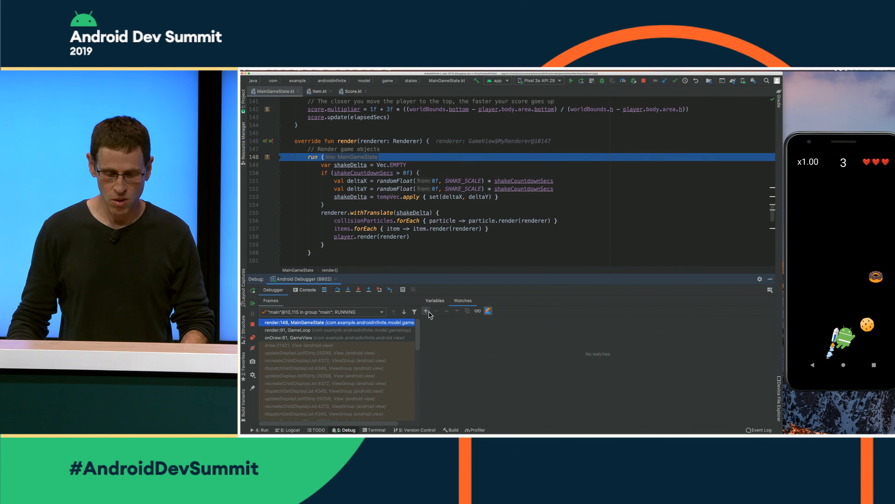
Add a myItem_DebugLabel watch and expand it to show body, image and type
text(my)
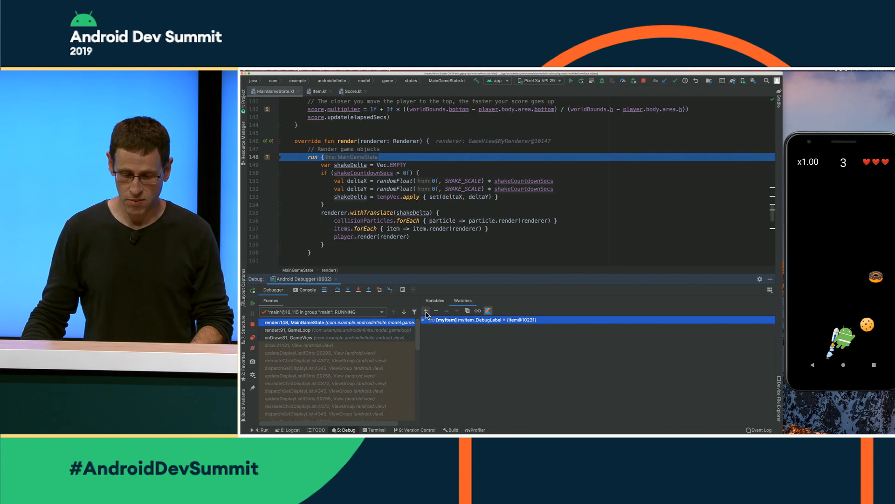
click(432, 319)
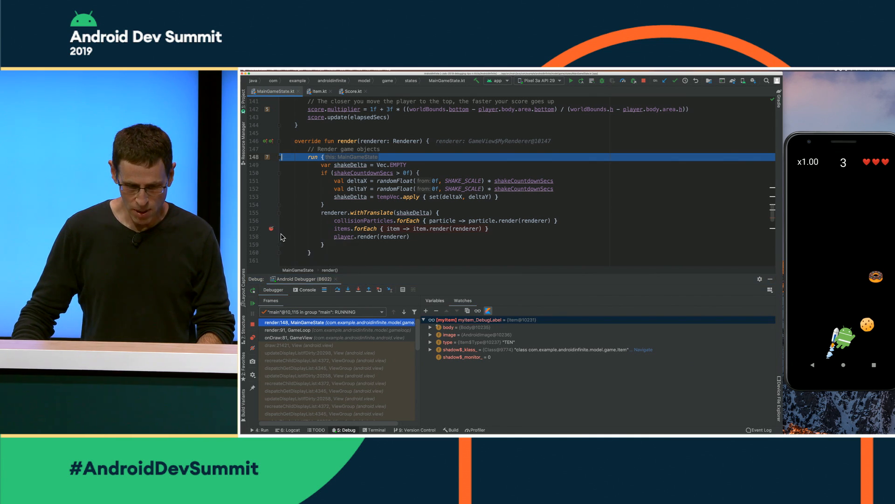
Set the line 157 breakpoint condition to item == myItem_DebugLabel
click(271, 229)
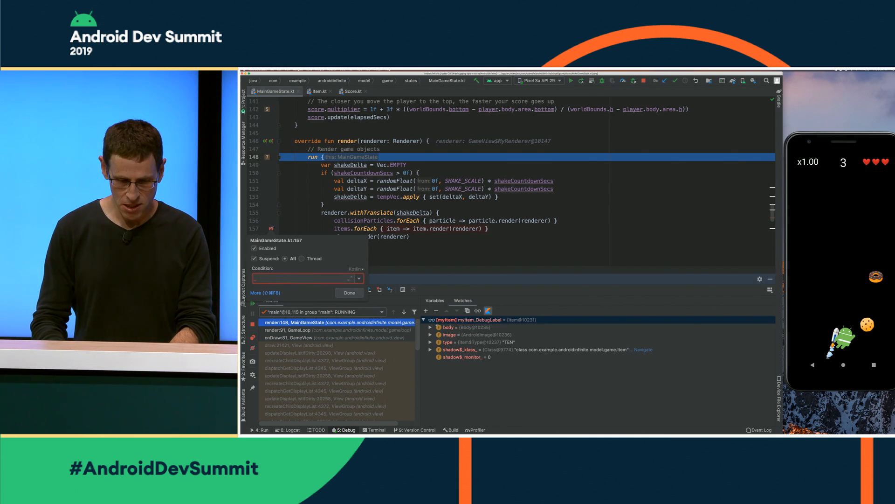
text(item == n)
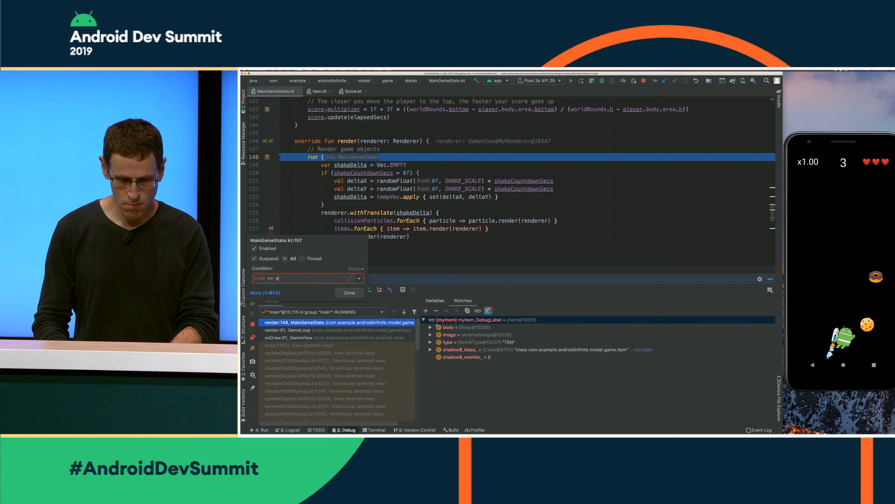
text(yItem_DebugLabel)
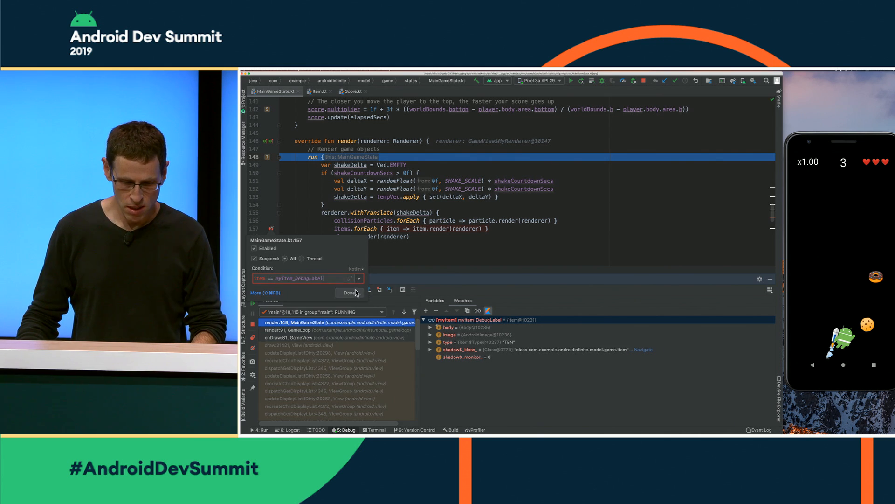
click(349, 292)
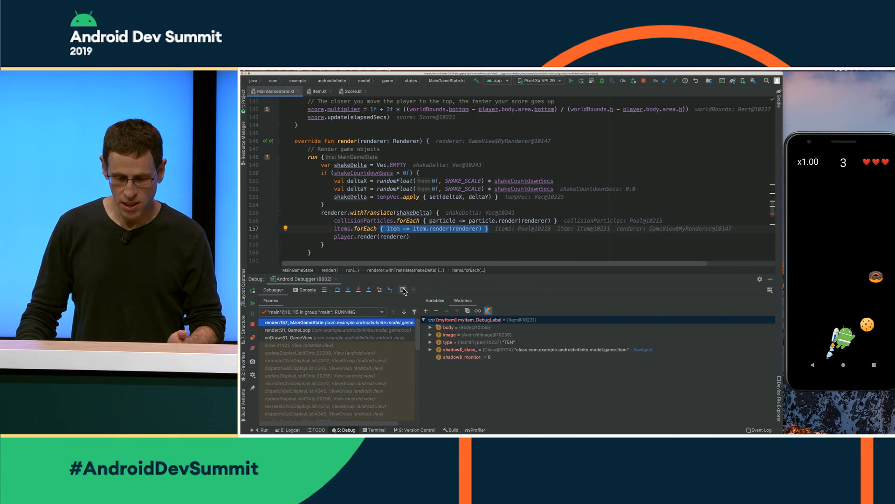
Evaluate item.image to inspect the paused item's image
click(401, 289)
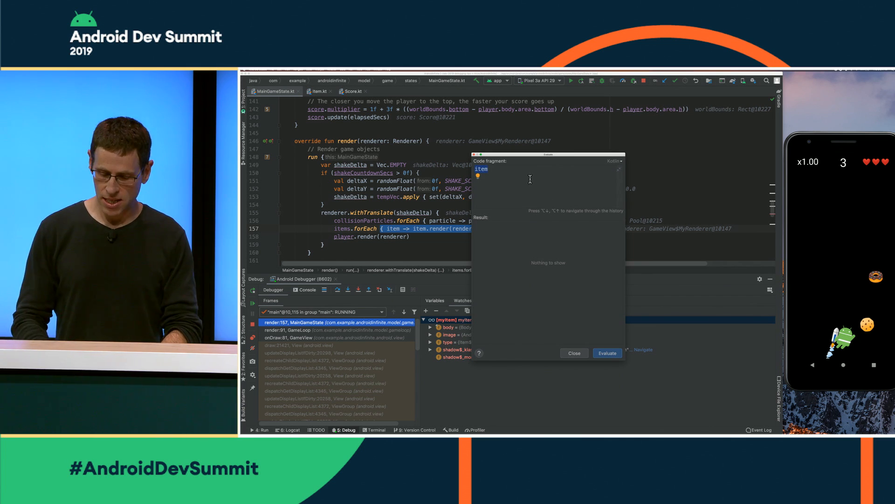
text(.)
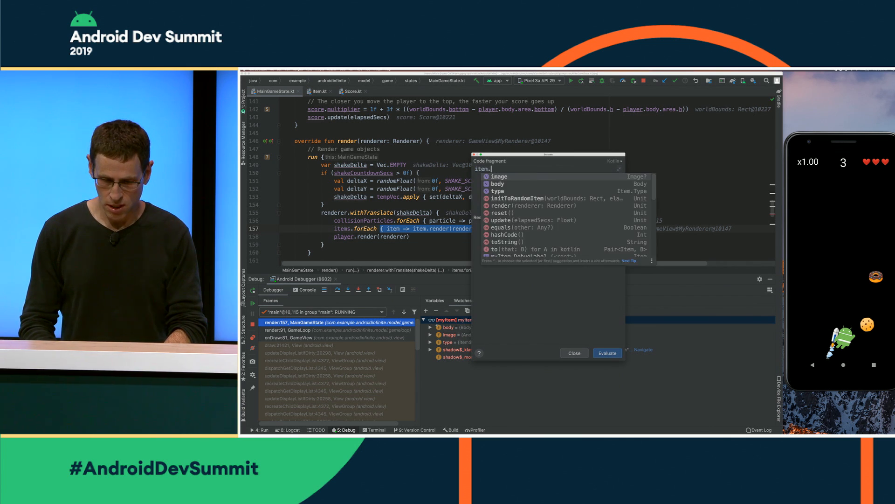
text(image)
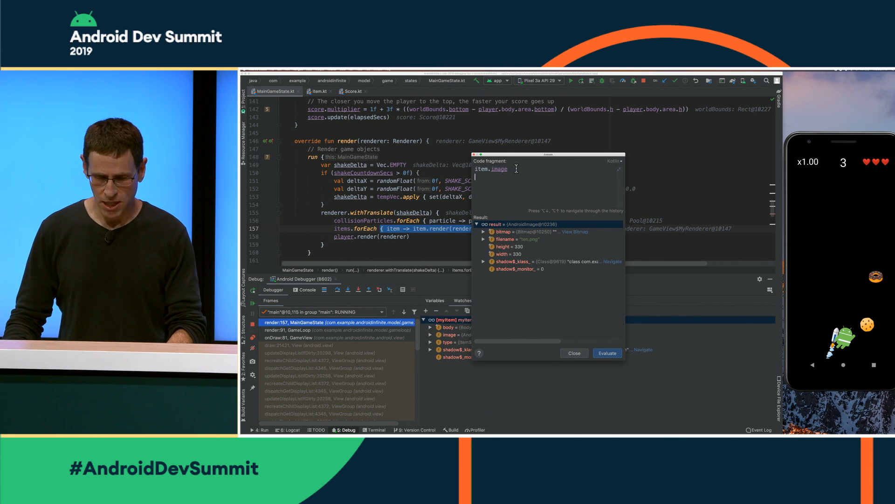
Run a multi-line fragment storing item.image in result and evaluating result.filename.toUpperCase()
text(val result =)
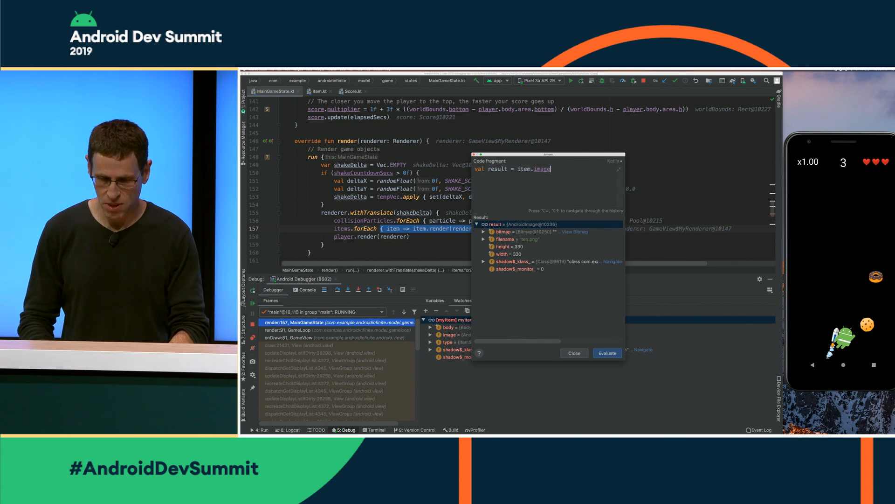
text(result.filename)
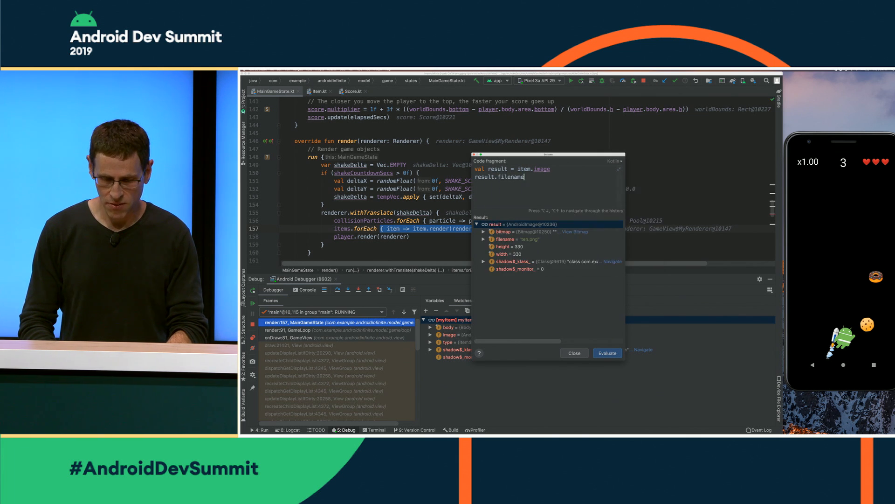
text(.toUpperCase())
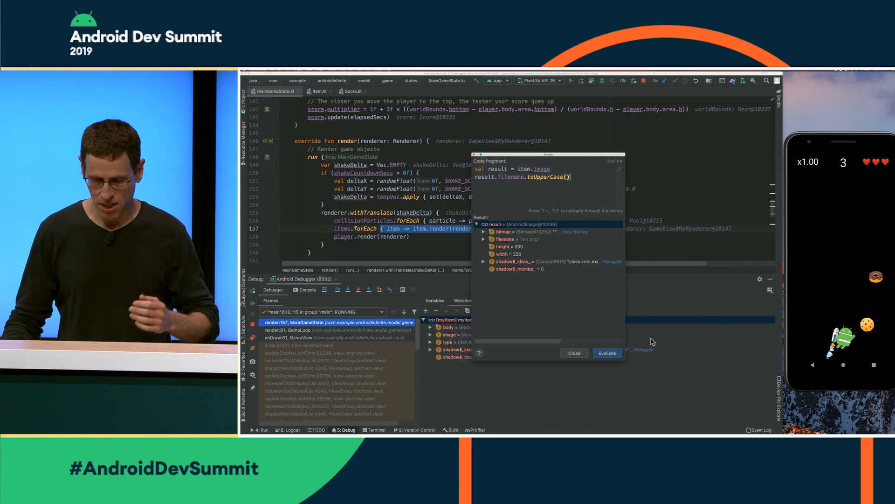
click(607, 353)
text(player.health == 1)
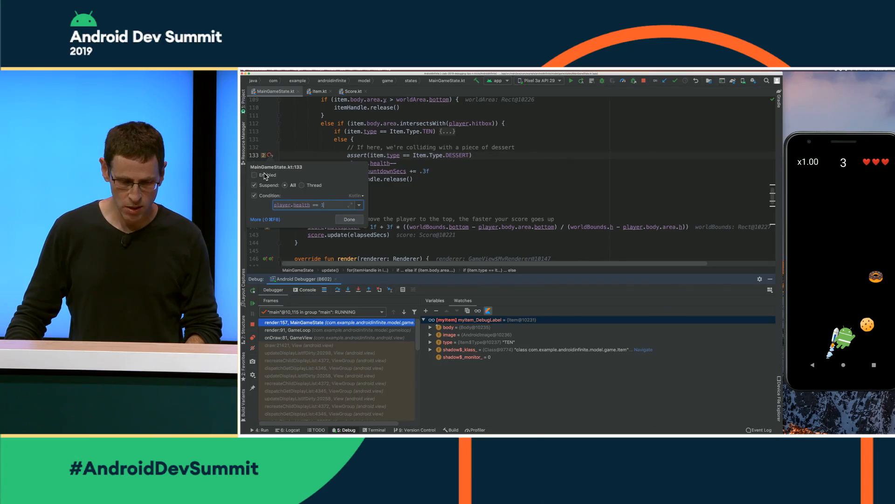
Disable the conditional breakpoint on line 133
click(349, 219)
text(if (player.health == 1) {)
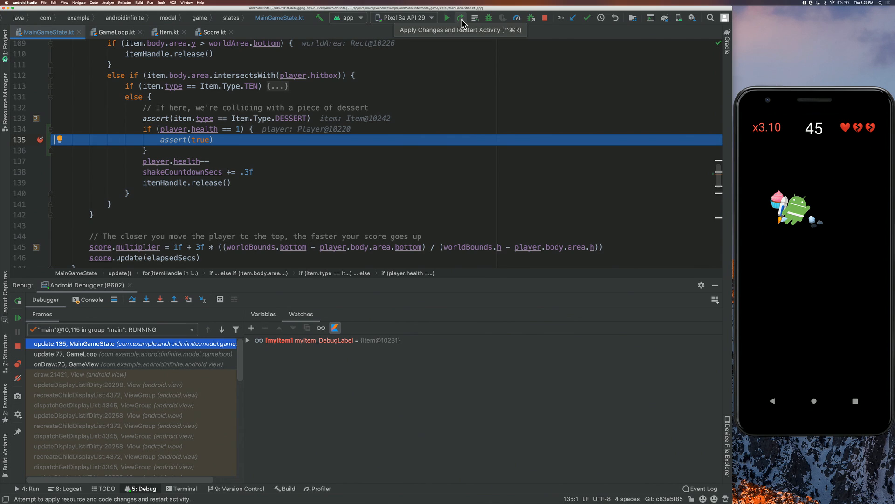
mouse_move(459, 18)
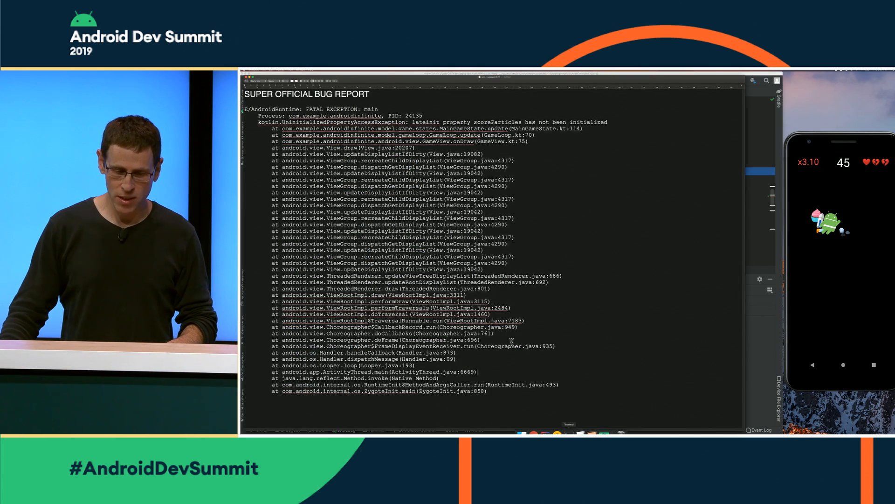
Select the entire crash stack trace in the bug report
drag(262, 122, 496, 392)
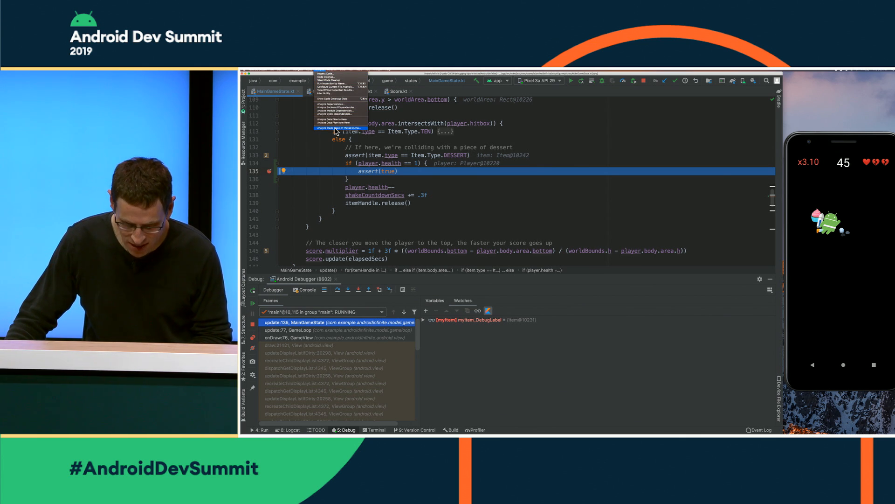
Analyze the pasted crash trace and jump to MainGameState.kt line 114
click(339, 127)
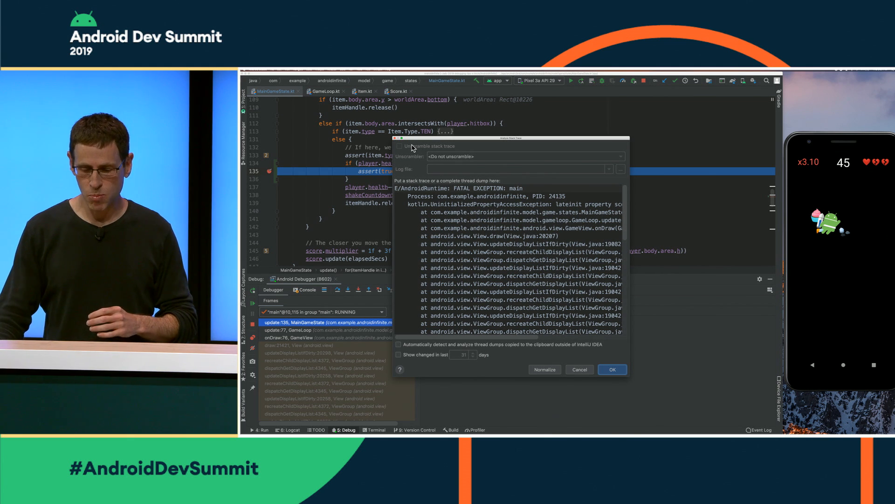
click(612, 369)
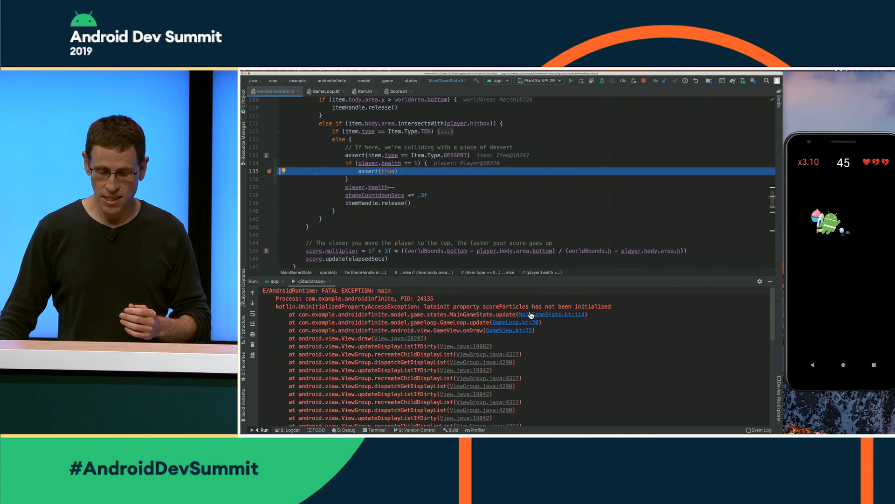
mouse_move(471, 366)
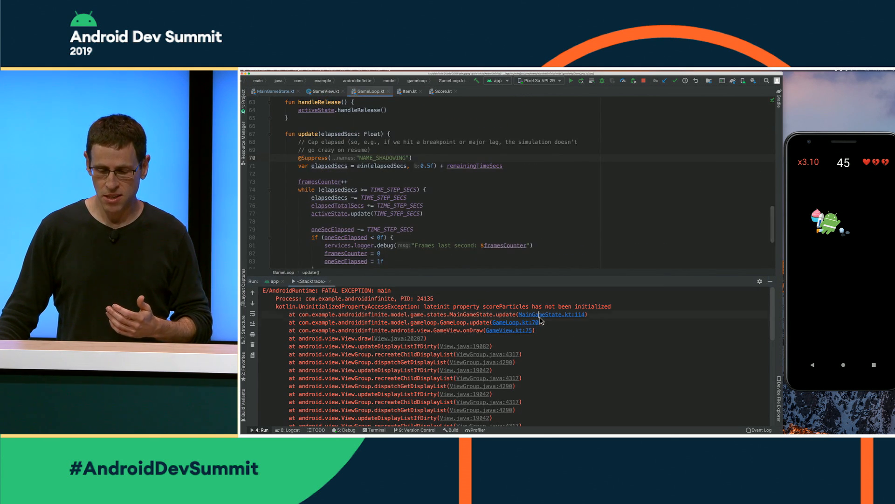
click(276, 91)
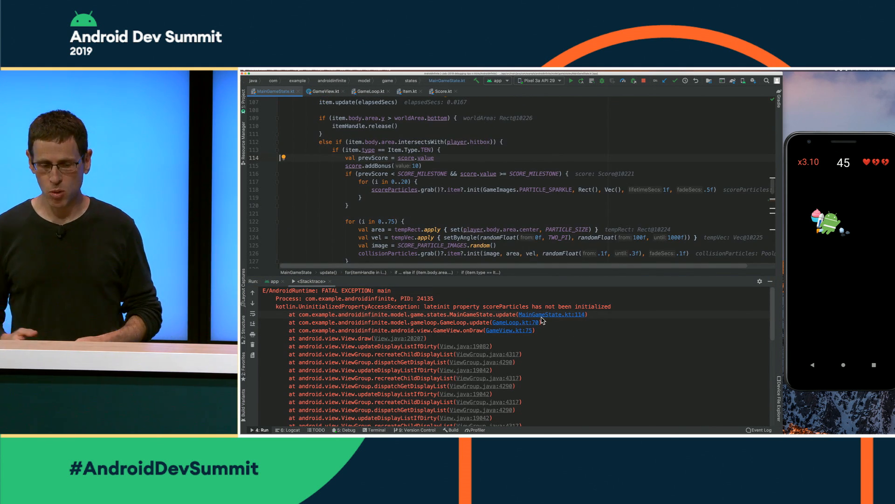